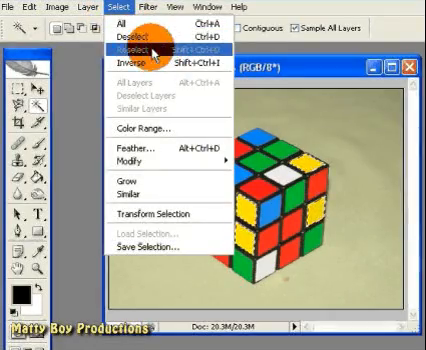
Reload the last selection of cube squares with Select > Reselect
click(134, 34)
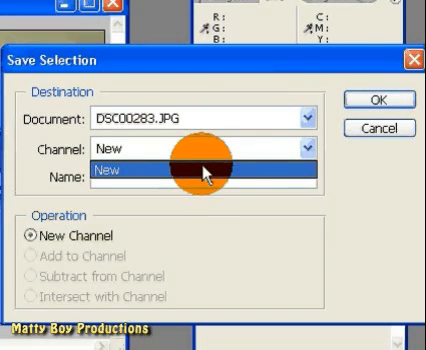
Save the selection to a new channel named 'yellow'
click(200, 148)
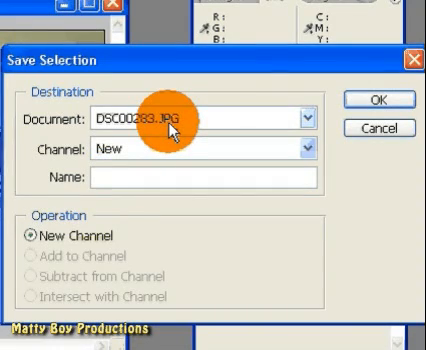
text(yellow)
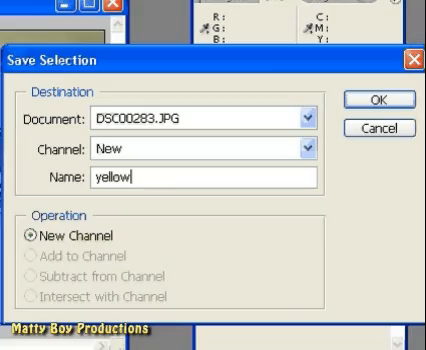
click(379, 100)
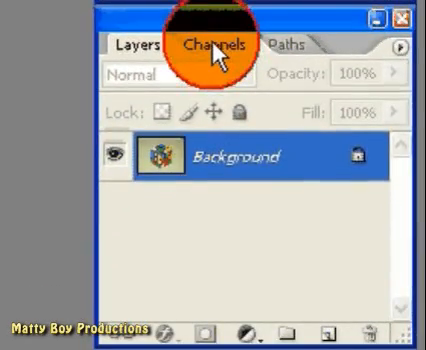
Switch the Layers palette to the Channels tab
click(218, 45)
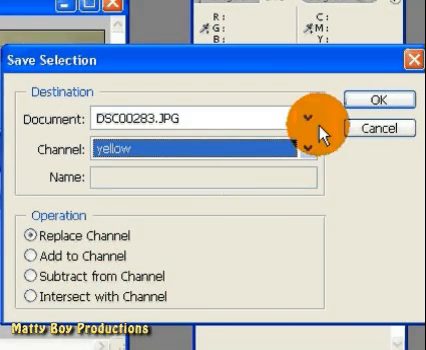
Add the blue-square selection to the 'yellow' channel with Add to Channel
click(41, 190)
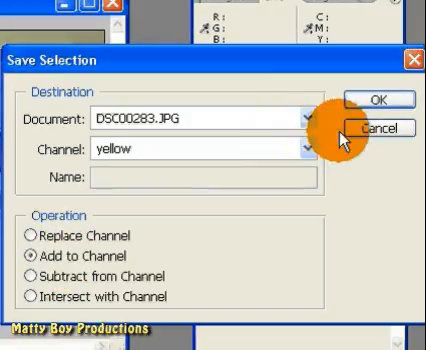
click(375, 100)
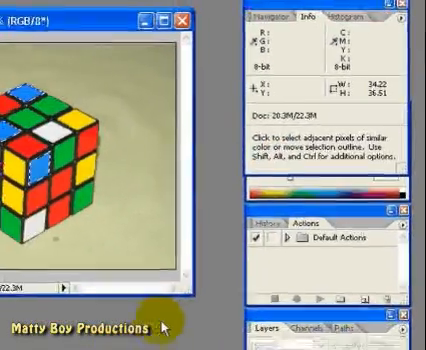